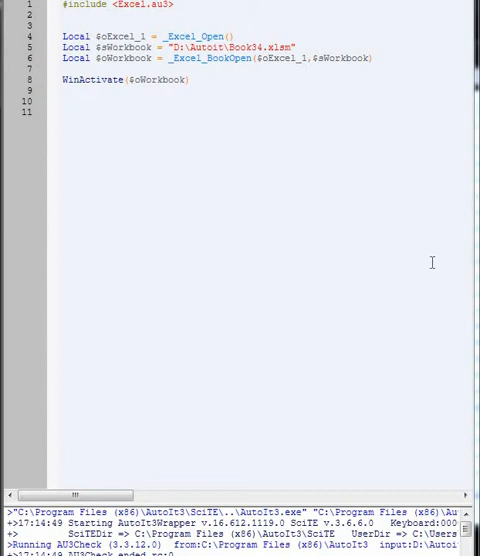
- Write Local $read1 = _Excel_RangeRead( on line 11, taking the function name from autocomplete
click(90, 103)
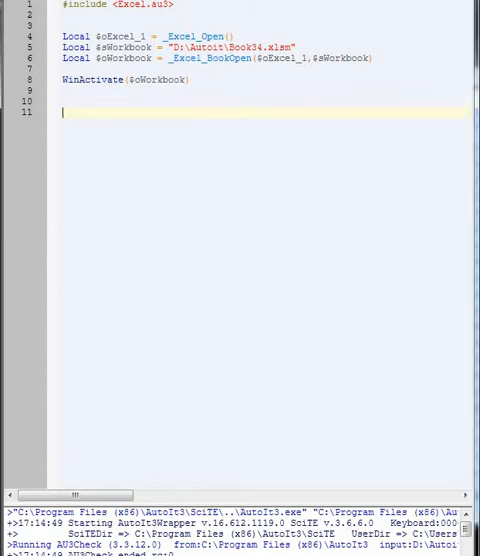
text(Local)
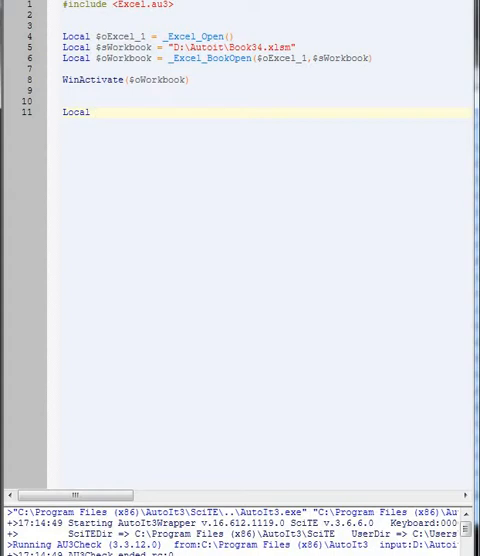
text($)
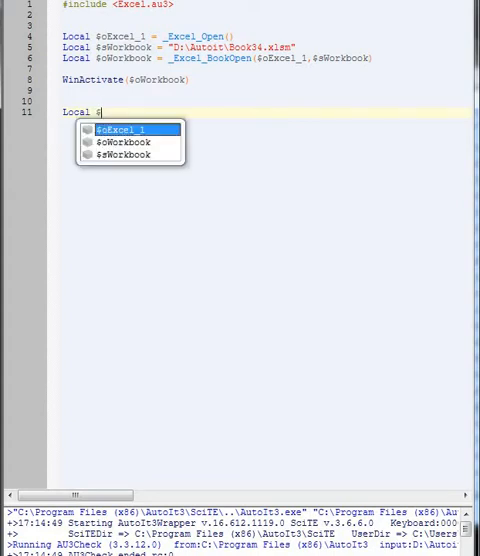
text(re)
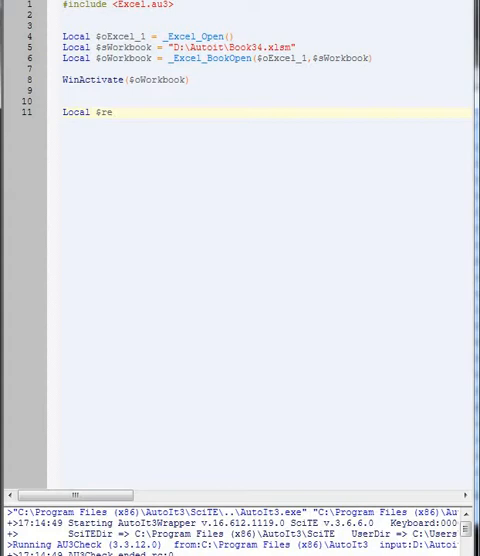
text(ad1 =)
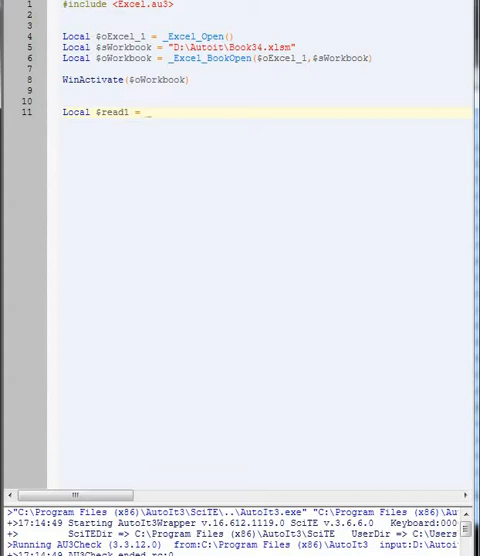
text(_ex)
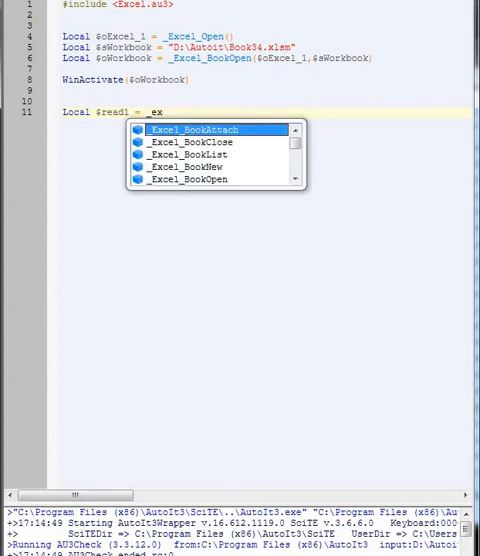
text(c)
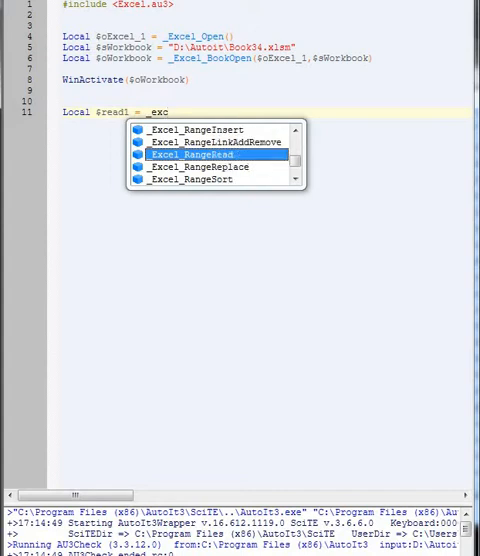
double_click(194, 155)
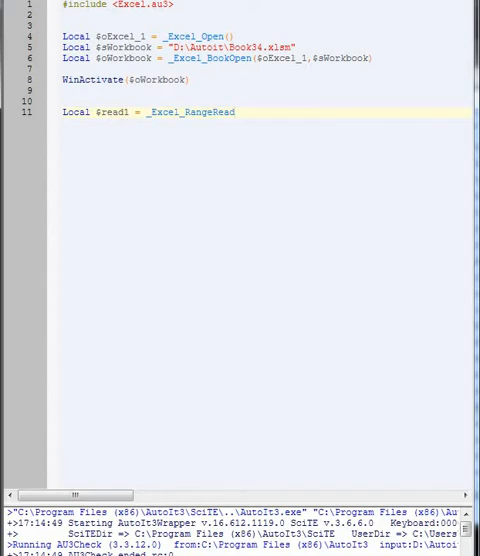
text(()
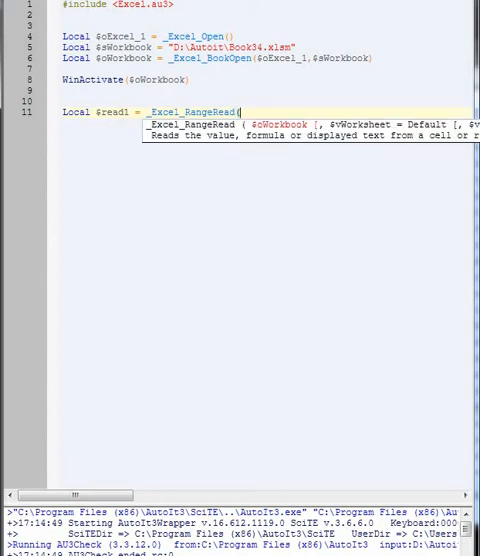
- Complete the call as _Excel_RangeRead($oWorkbook,Default,"B1") so $read1 holds cell B1
text($oWorkbook)
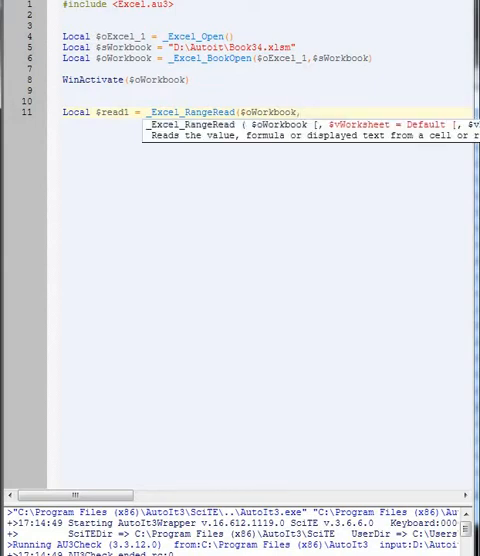
text(,Default,)
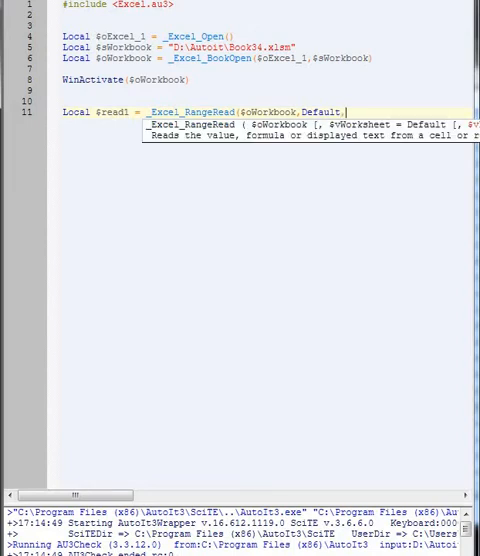
text("B1)
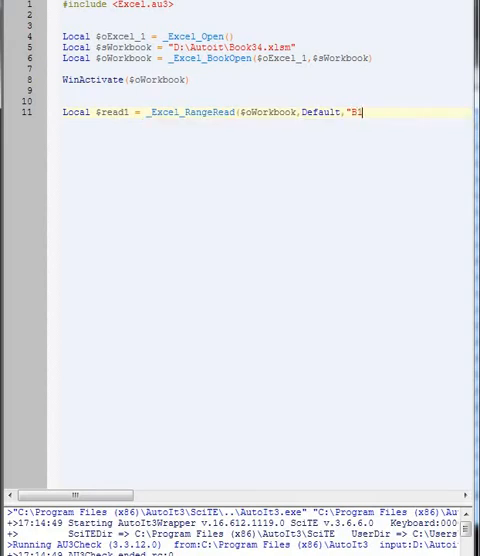
text(1"))
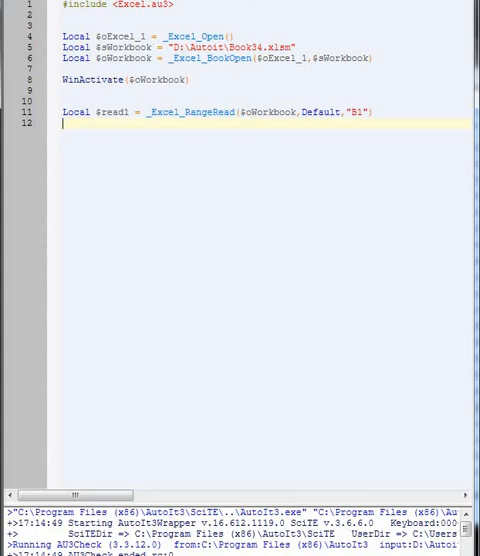
- Add a MsgBox(0,"",$read1) line to display the value read from Book34
key(Return)
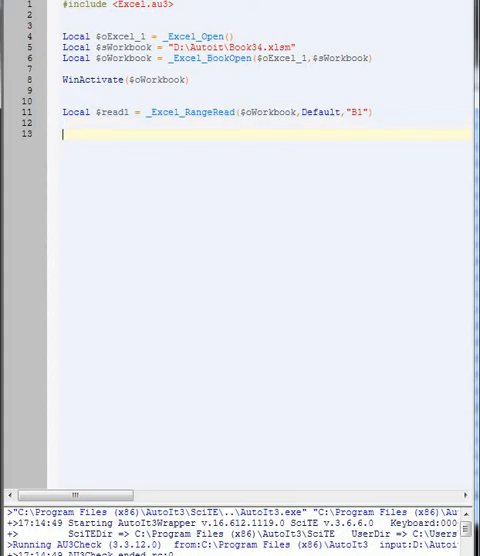
text(MsgBox)
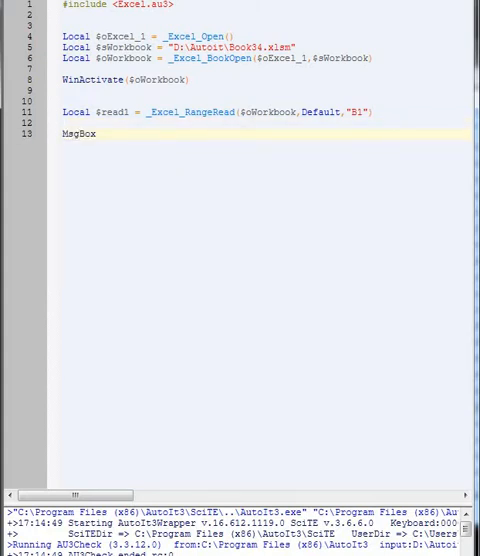
text((0,"")
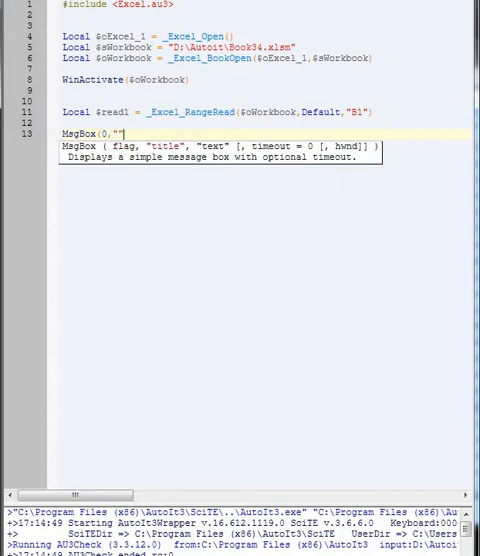
text($)
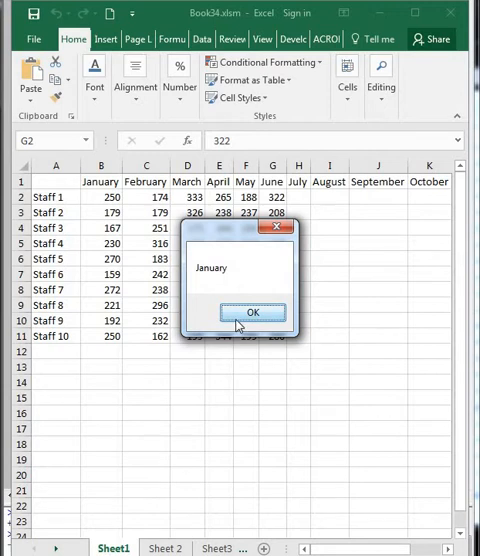
- Dismiss the message box showing January read from cell B1 of Book34
click(254, 313)
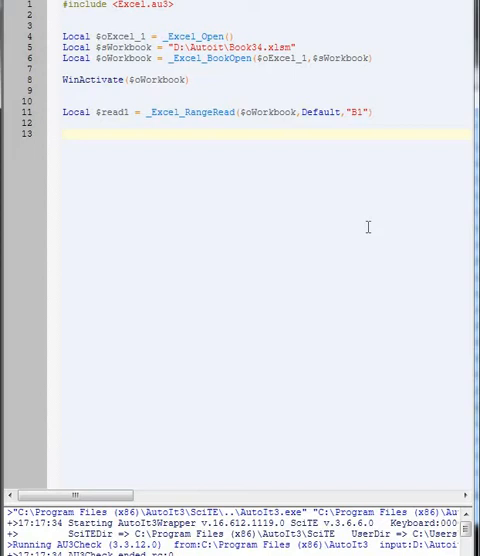
mouse_move(372, 225)
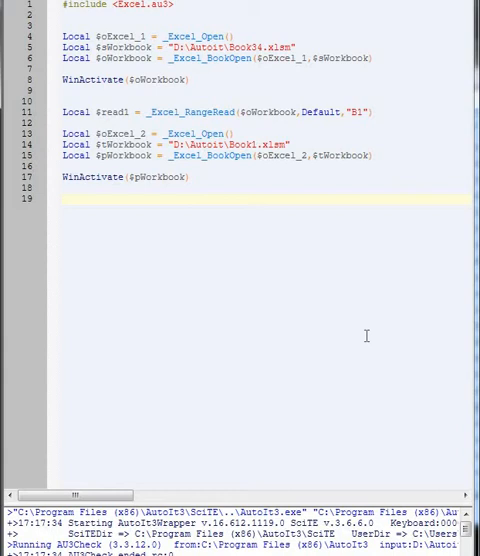
- Write _Excel_RangeWrite($pWorkbook,Default,$read1, on line 19 to put the value into Book1
text(_excel_)
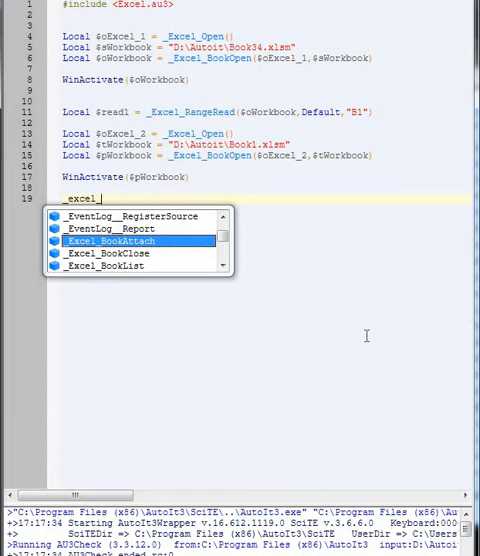
text(ra)
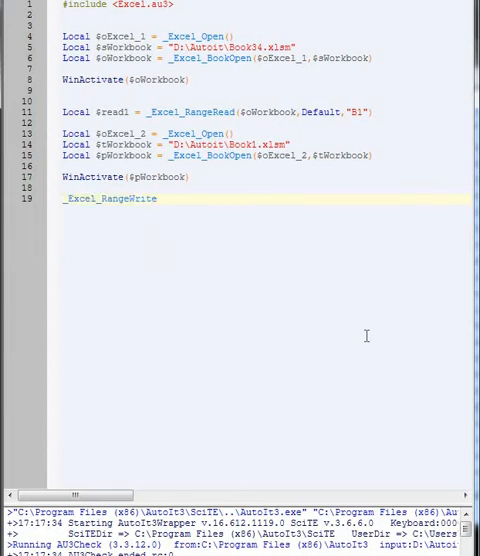
text(()
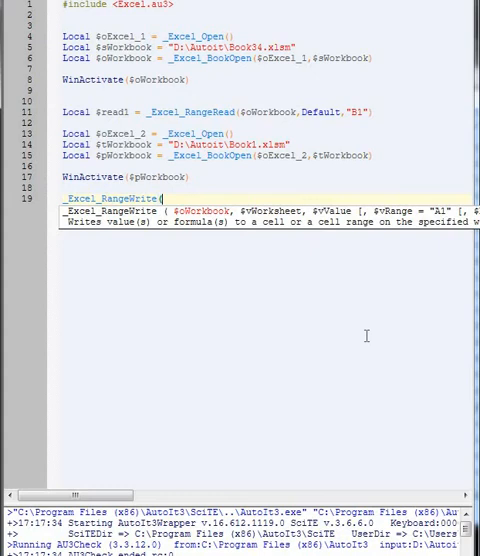
text($pWorkbook)
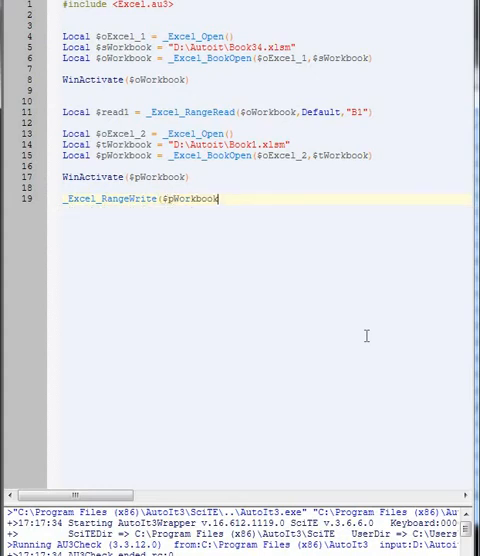
text(,)
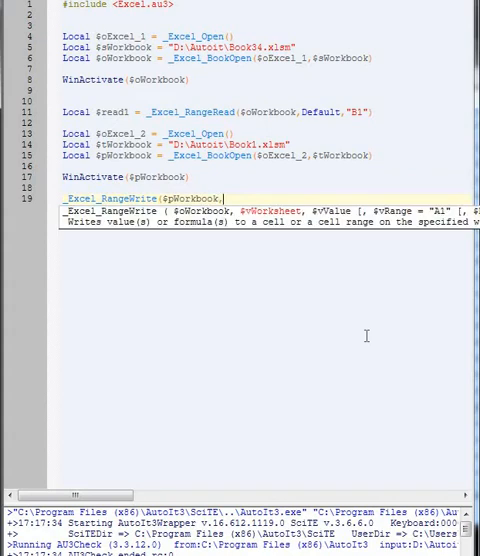
text(Default)
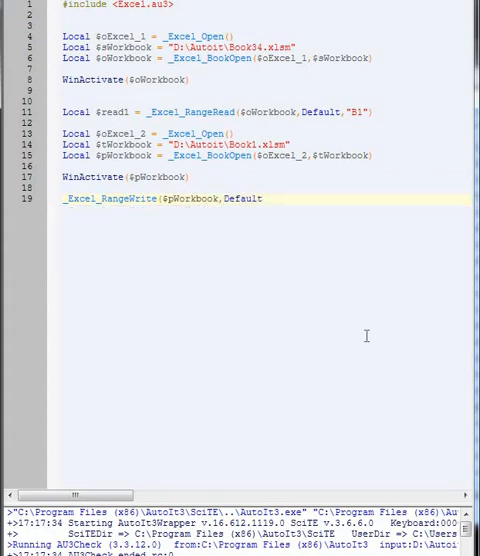
text(,)
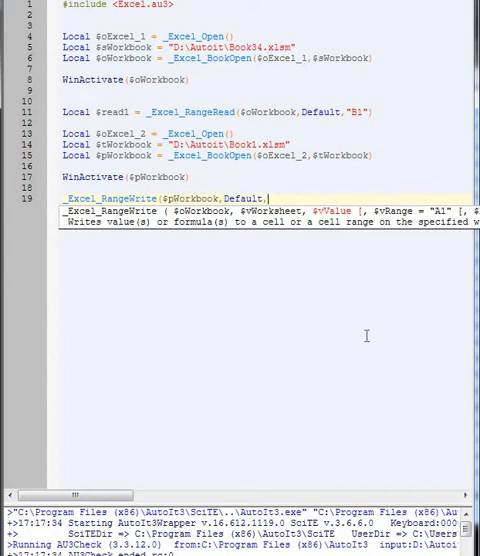
text($read1,)
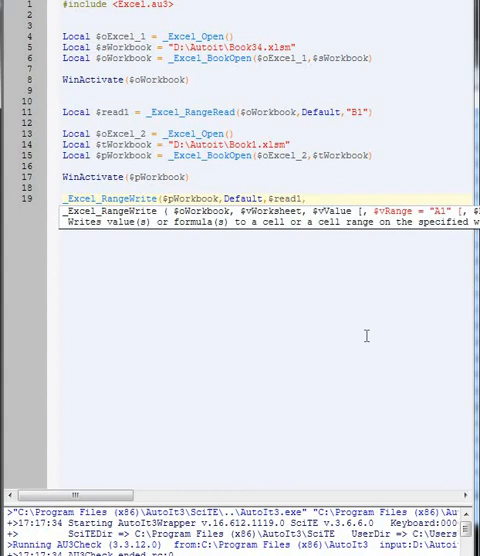
text(B1")
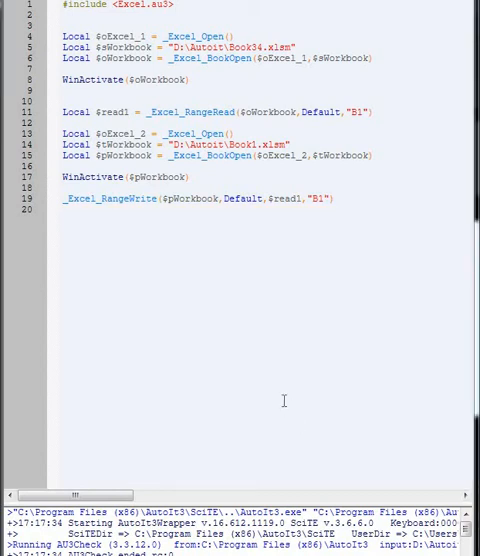
mouse_move(449, 87)
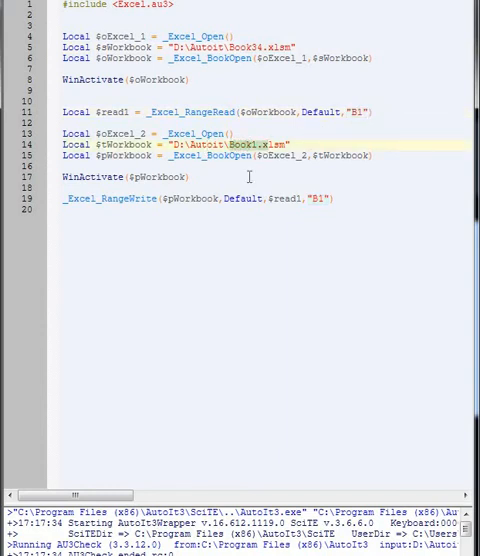
- Review the Book1 workbook path after running the script that writes January to B1
click(318, 198)
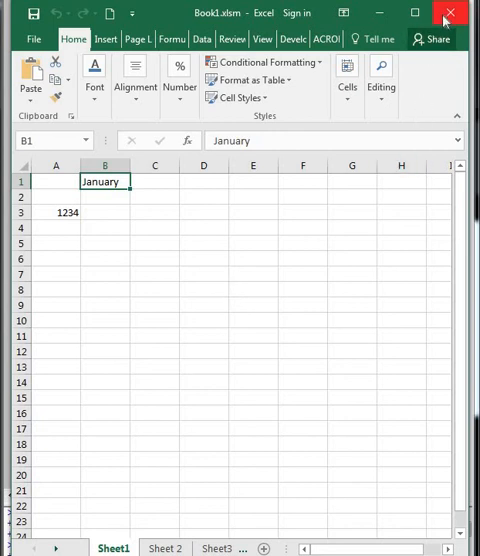
- Close Book1.xlsm after confirming cell B1 shows January
click(448, 12)
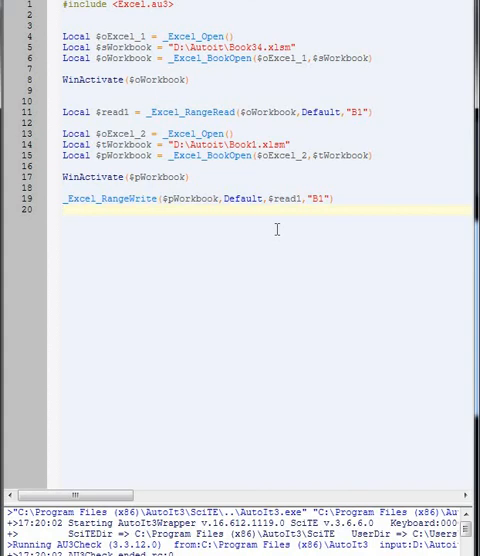
mouse_move(172, 317)
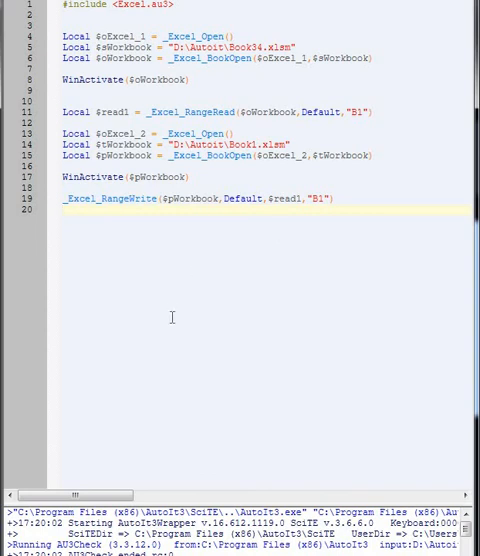